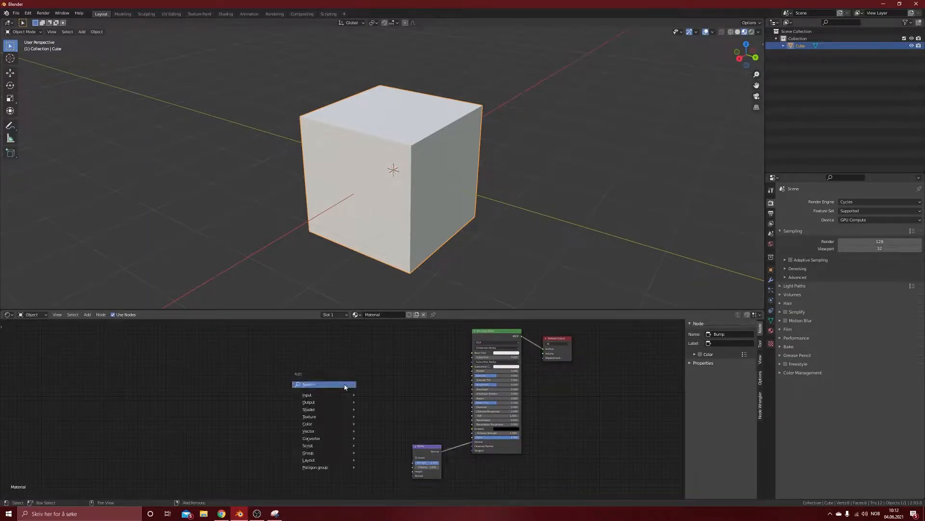
mouse_move(322, 415)
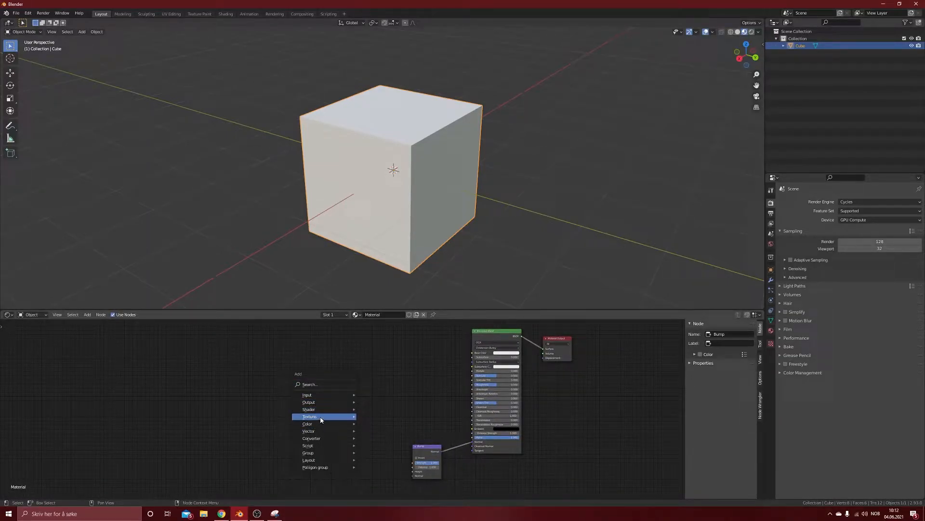
Add a Voronoi texture with Texture Coordinate, Mapping and ColorRamp nodes feeding the Principled BSDF
click(309, 416)
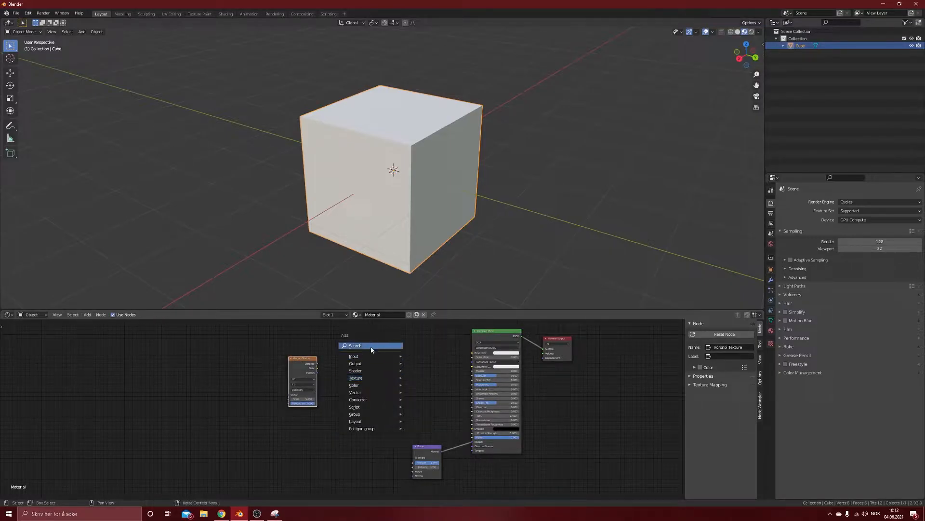
click(353, 385)
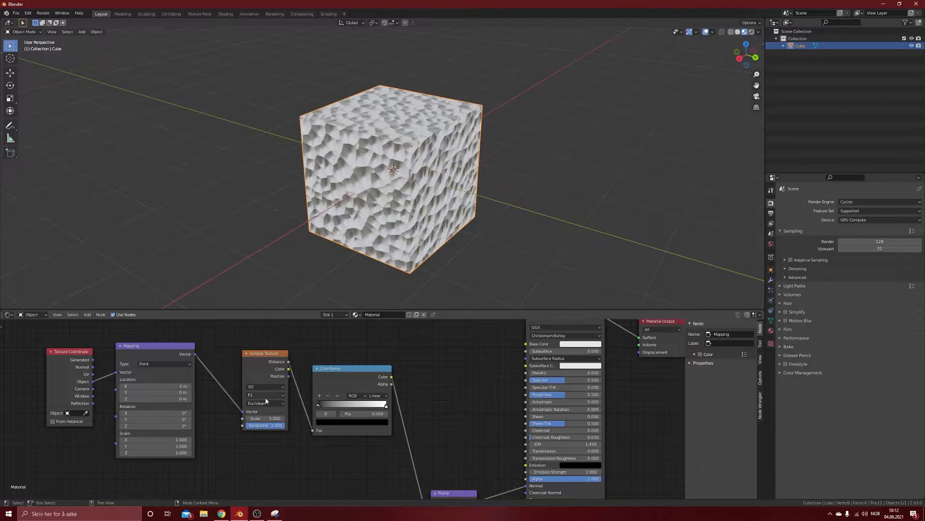
Switch the Voronoi feature mode from F1 to Distance to Edge
click(266, 394)
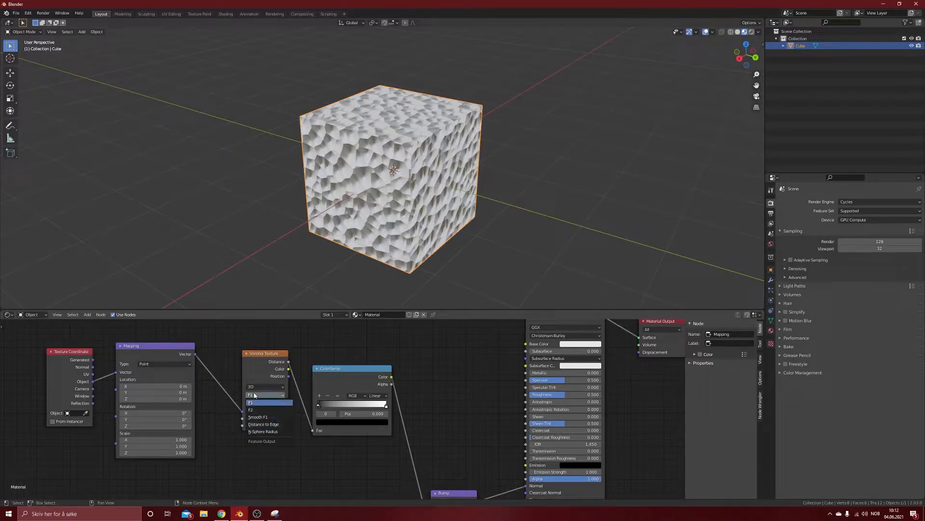
click(263, 424)
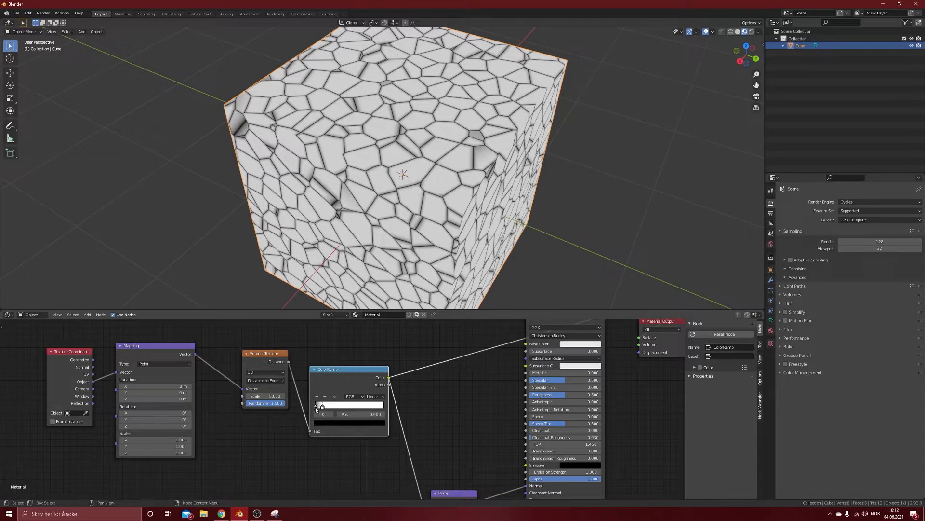
Narrow the ColorRamp stops so the cell edges become faint thin scratch lines
click(348, 404)
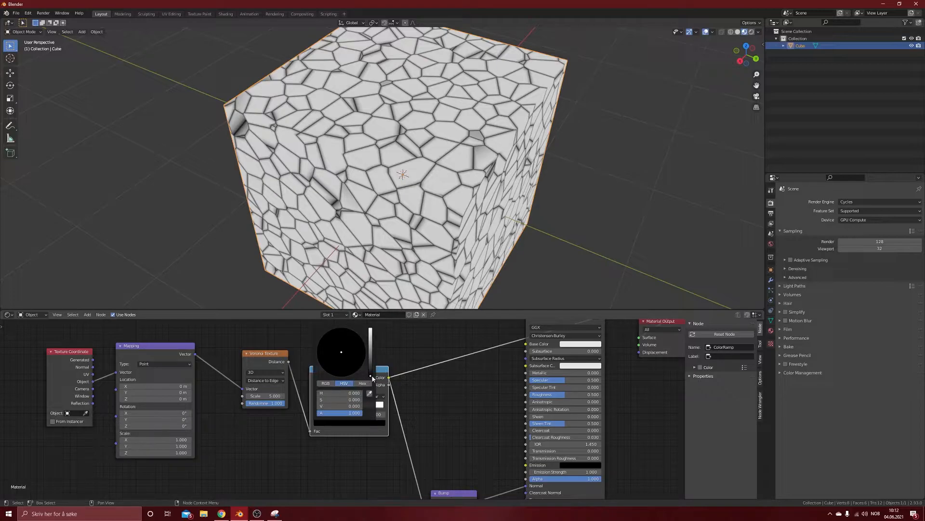
click(341, 352)
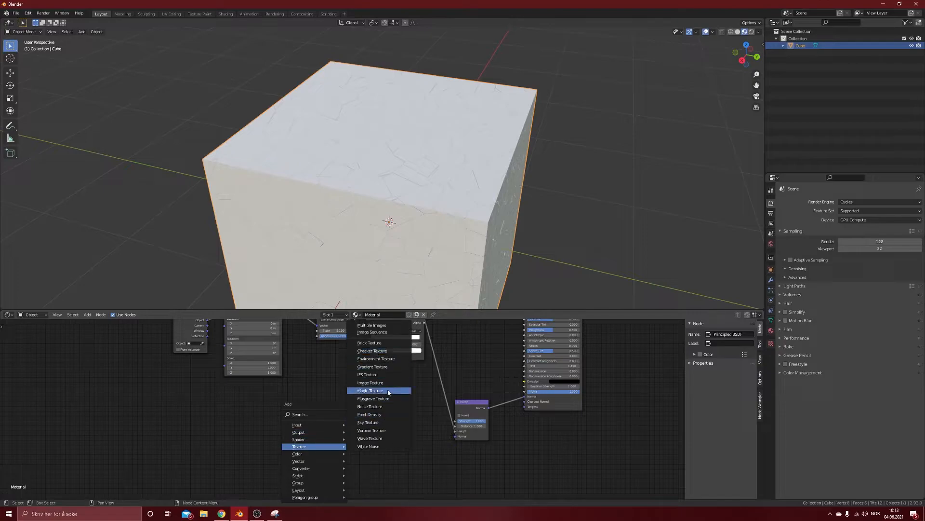
Add a Noise texture and a second ColorRamp wired into the Bump node as a scratch mask
click(370, 406)
text(co)
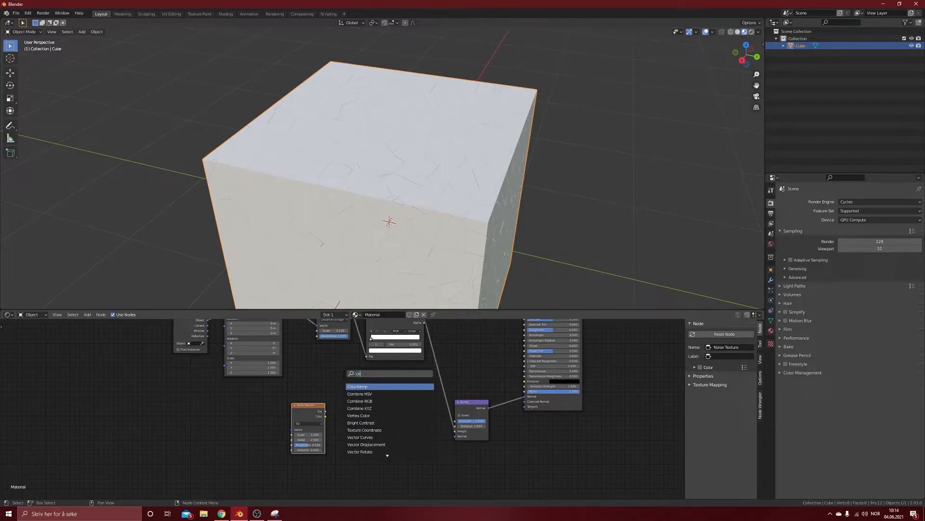
click(357, 386)
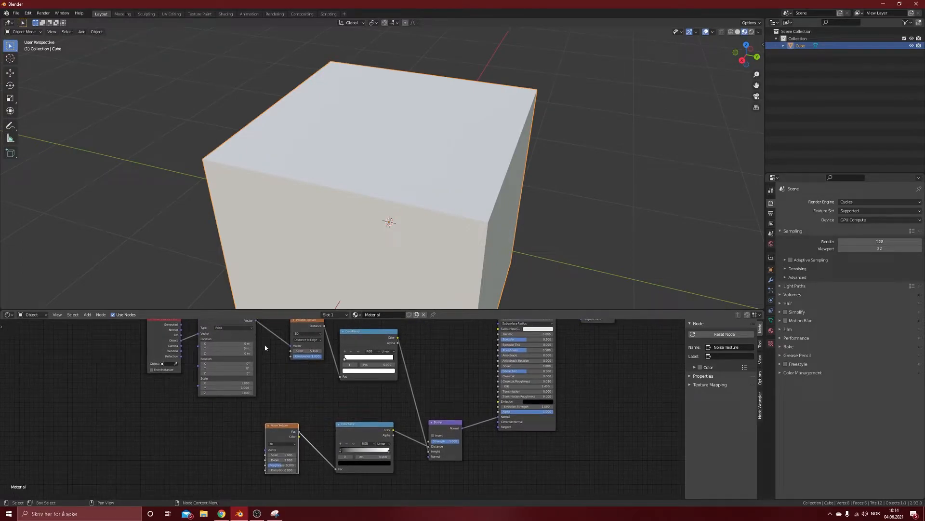
Adjust the noise scale and ramp stops so only sparse short scratches remain
drag(282, 425, 292, 426)
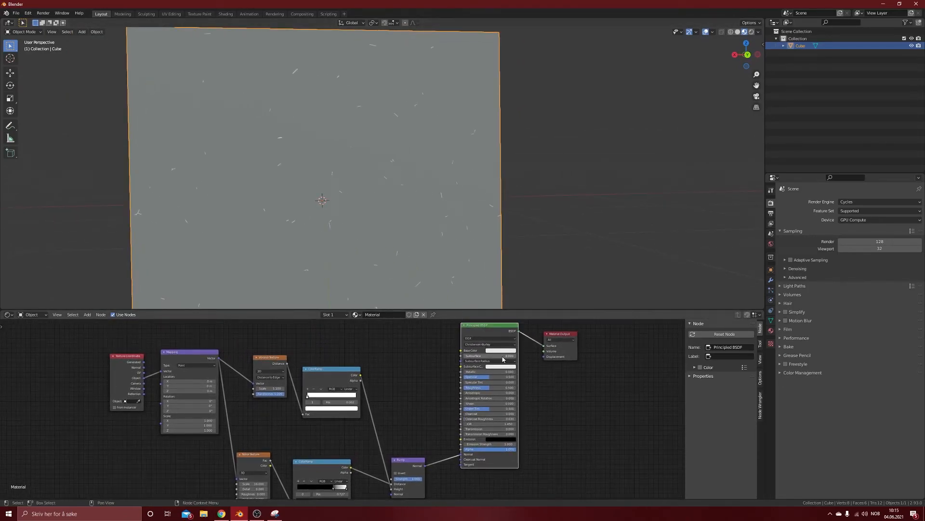
Set the Principled BSDF base colour to a muted pink
click(500, 350)
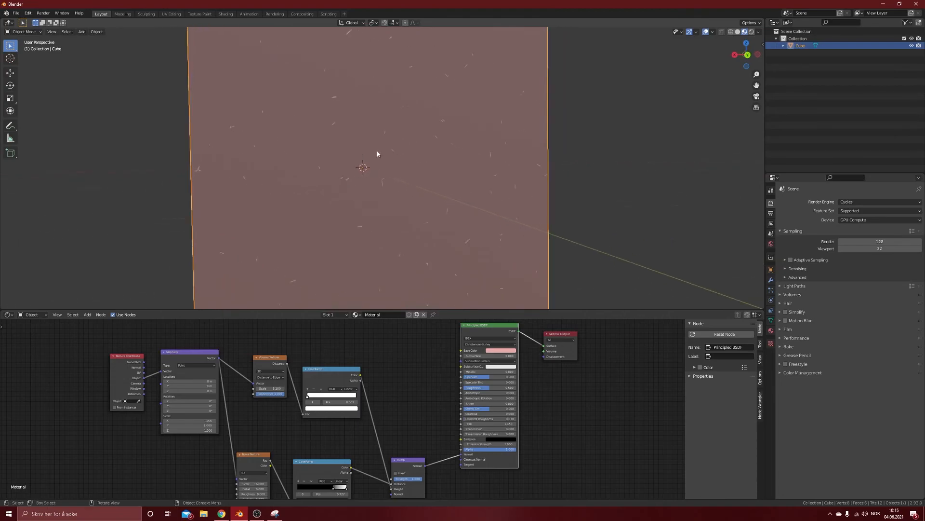
mouse_move(382, 169)
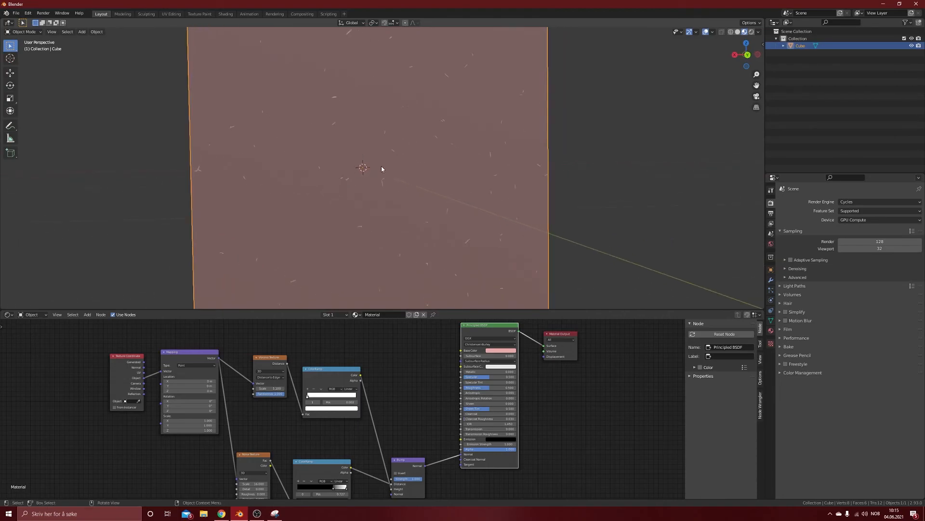
mouse_move(385, 194)
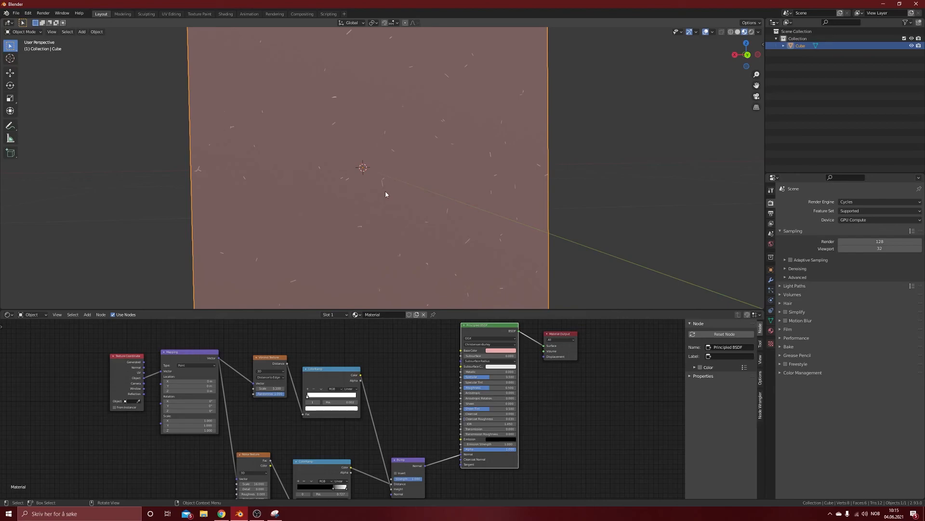
mouse_move(345, 212)
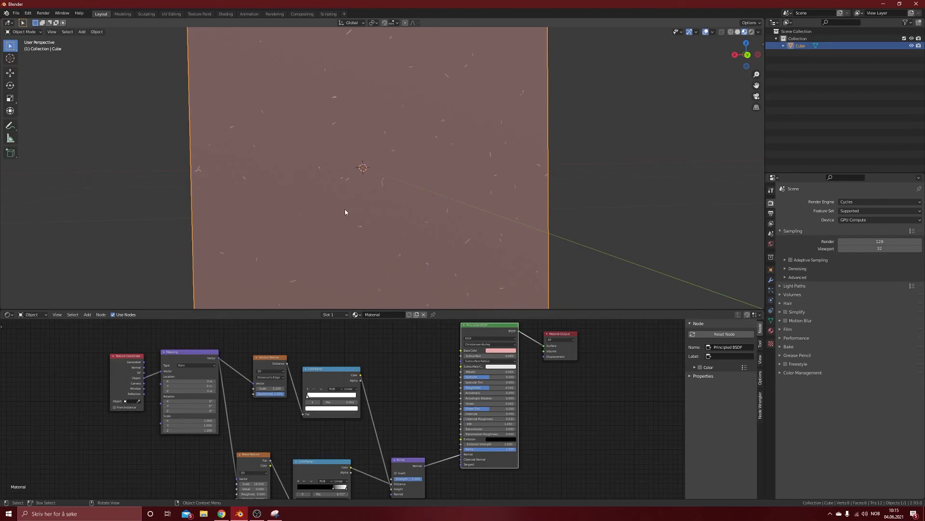